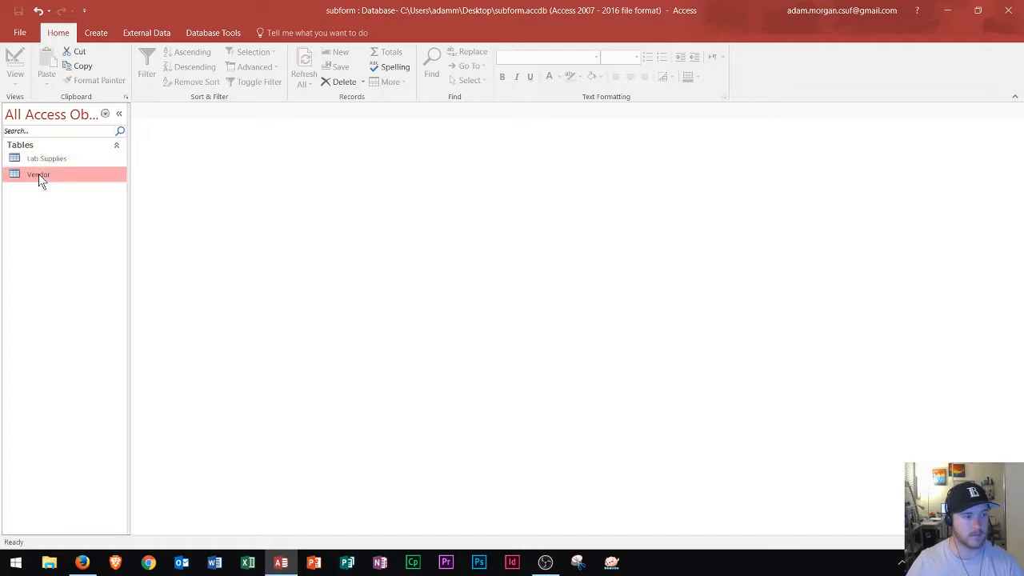
Open the Lab Supplies and Vendor tables and close the Field List.
{"action": "double_click", "coordinate": [46, 158]}
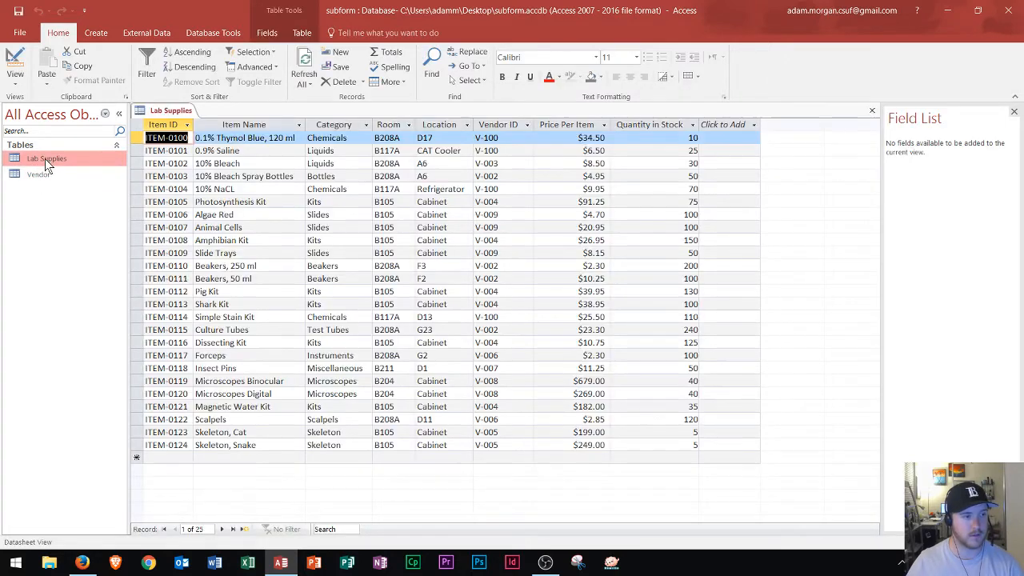
{"action": "double_click", "coordinate": [38, 174]}
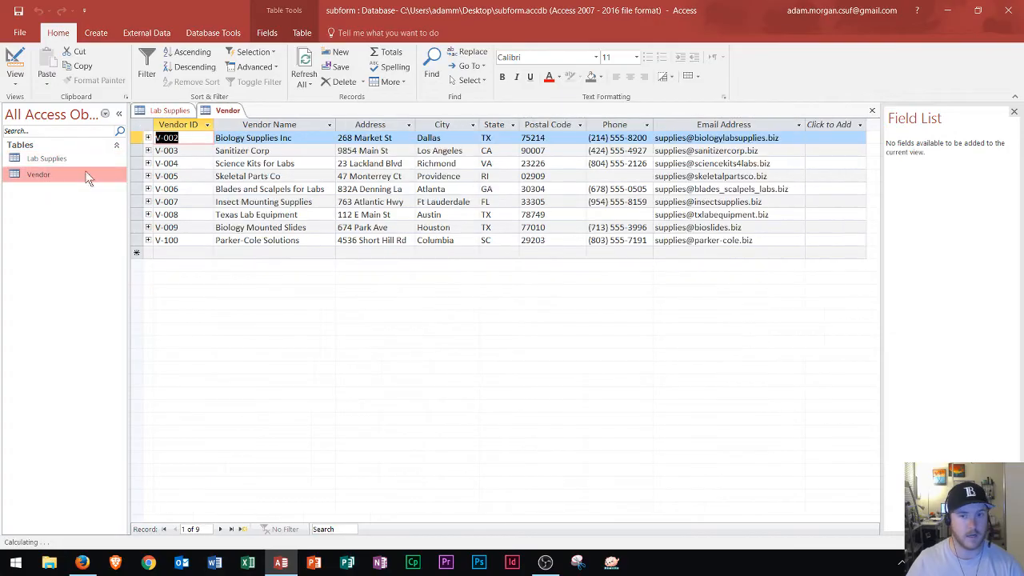
{"action": "left_click", "coordinate": [1014, 110]}
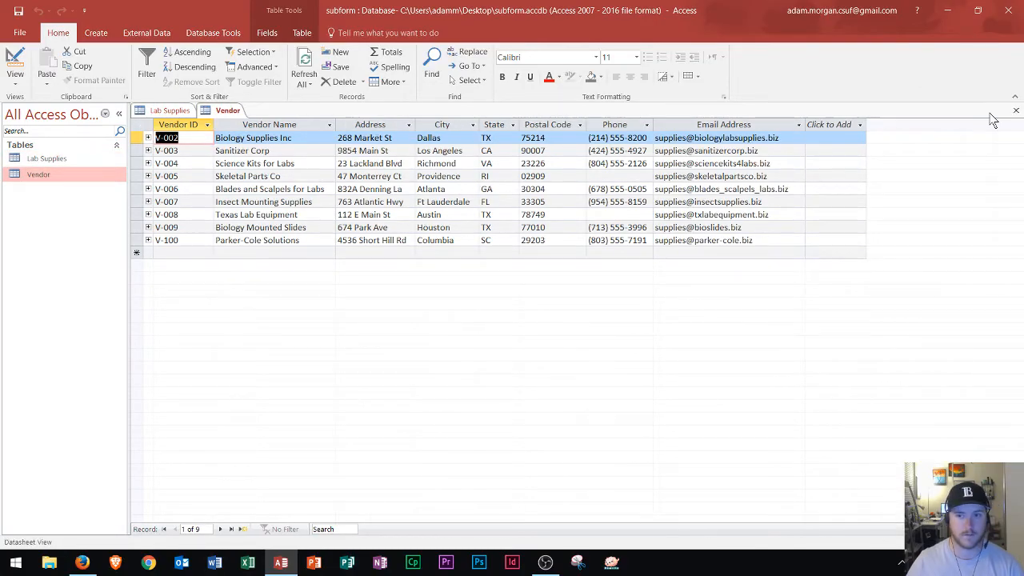
Compare the Vendor Name and Item Name columns across both tables, then close Vendor.
{"action": "left_click", "coordinate": [169, 111]}
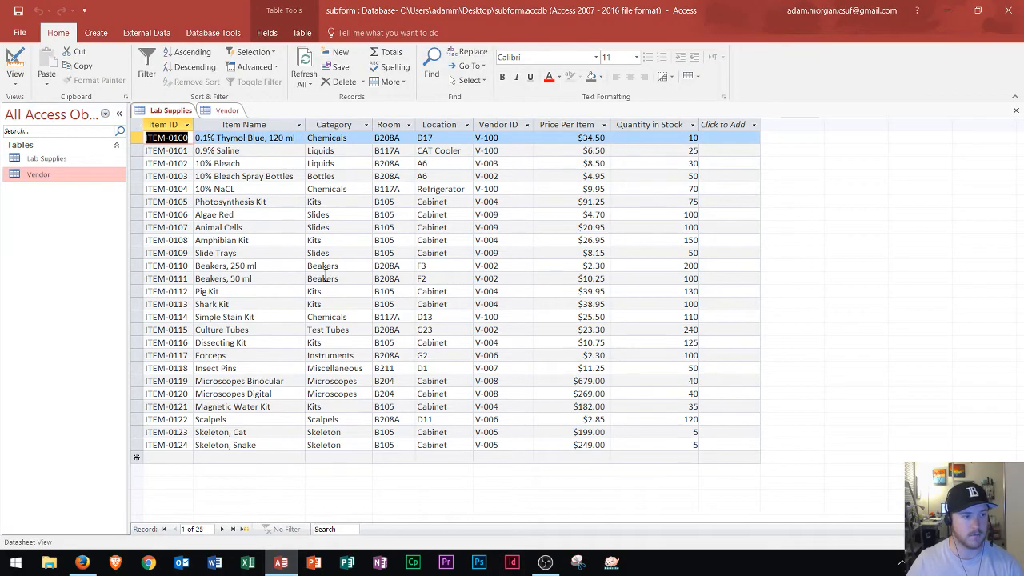
{"action": "left_click", "coordinate": [226, 111]}
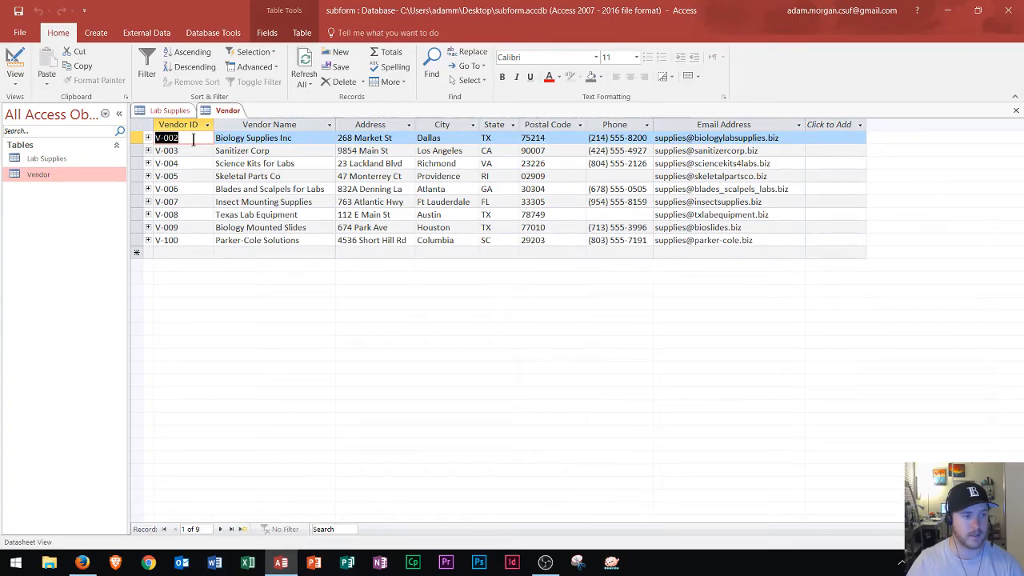
{"action": "mouse_move", "coordinate": [1003, 118]}
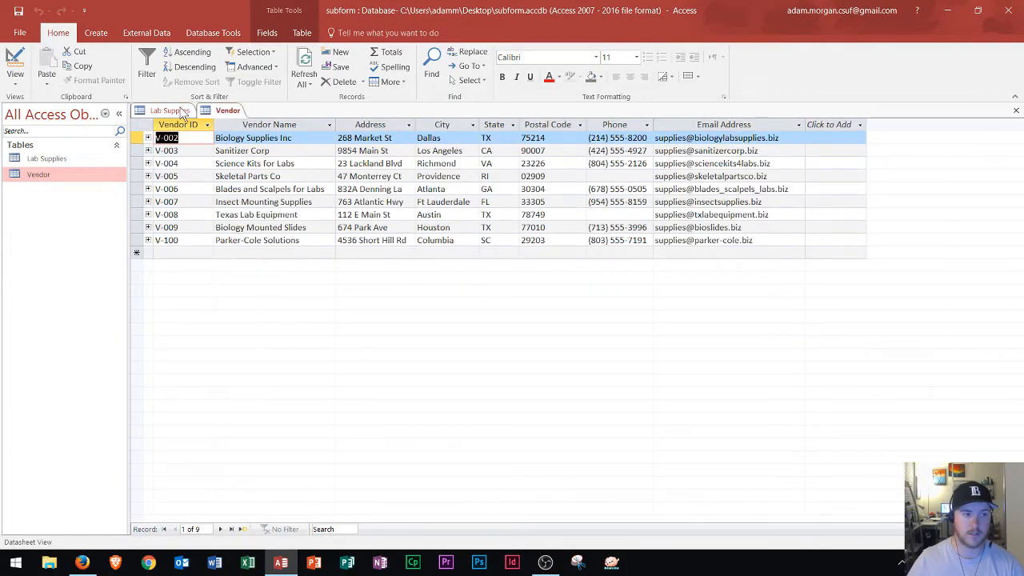
{"action": "left_click", "coordinate": [169, 110]}
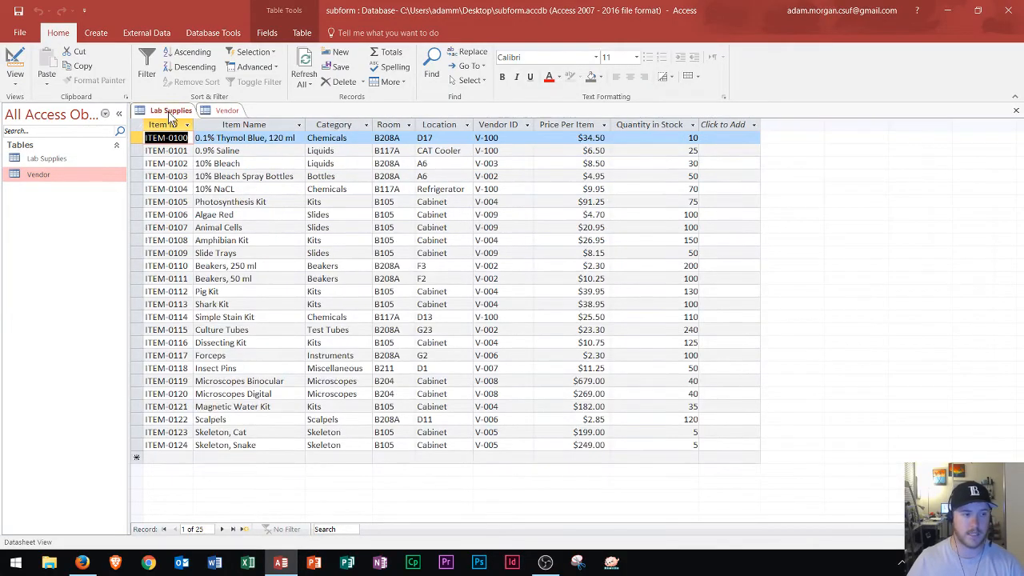
{"action": "left_click", "coordinate": [227, 110]}
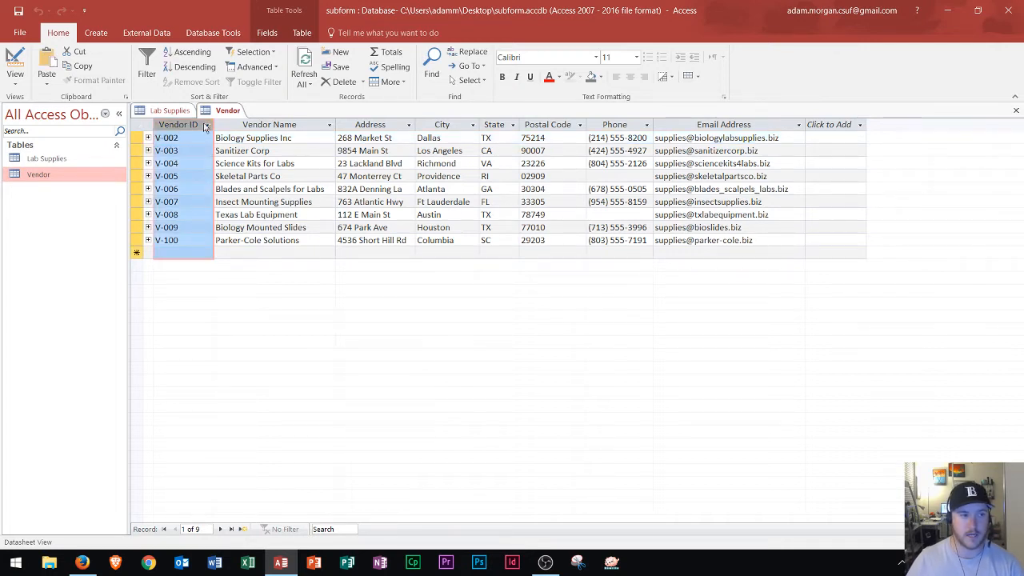
{"action": "left_click", "coordinate": [269, 124]}
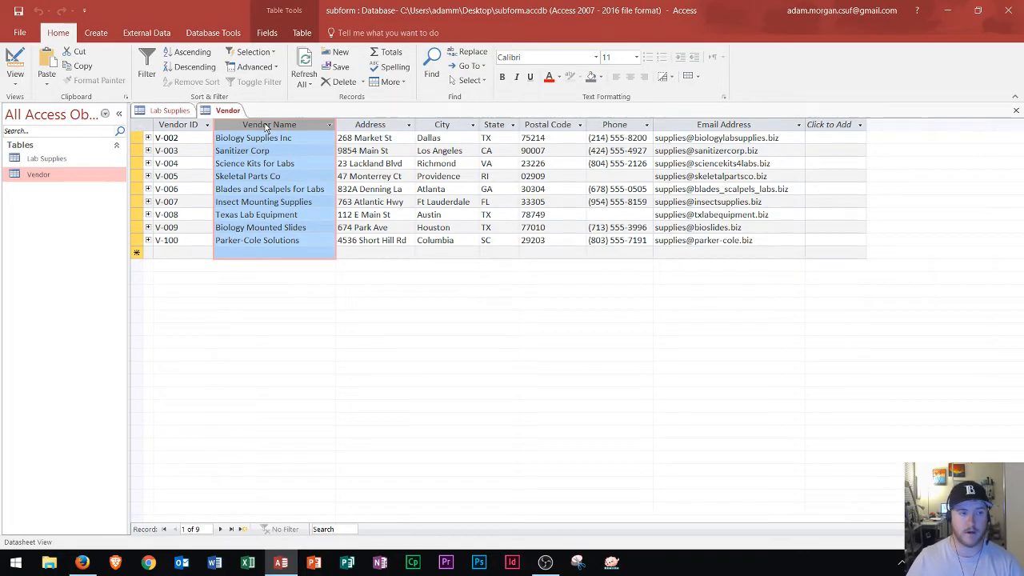
{"action": "left_click", "coordinate": [169, 110]}
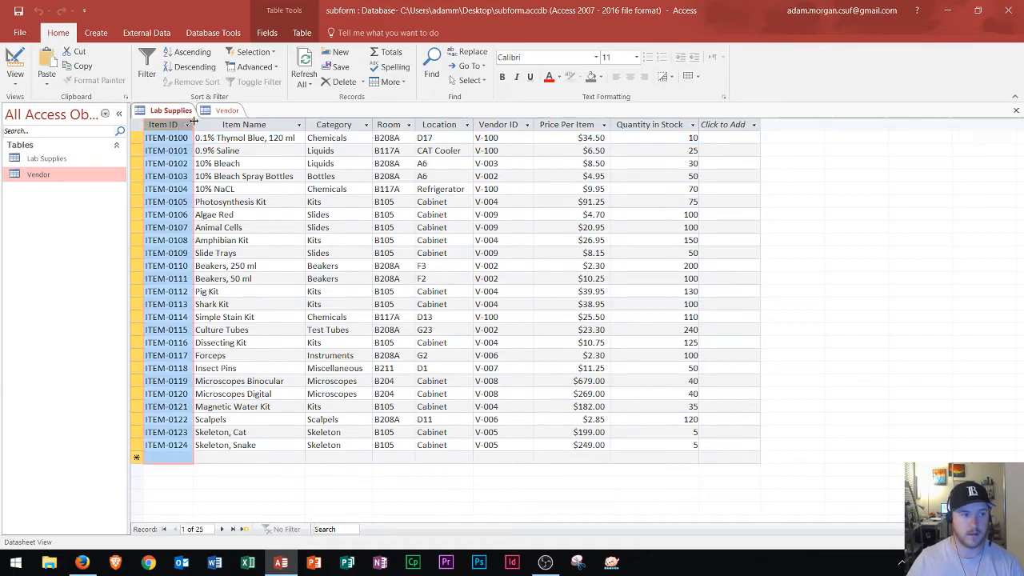
{"action": "left_click", "coordinate": [244, 124]}
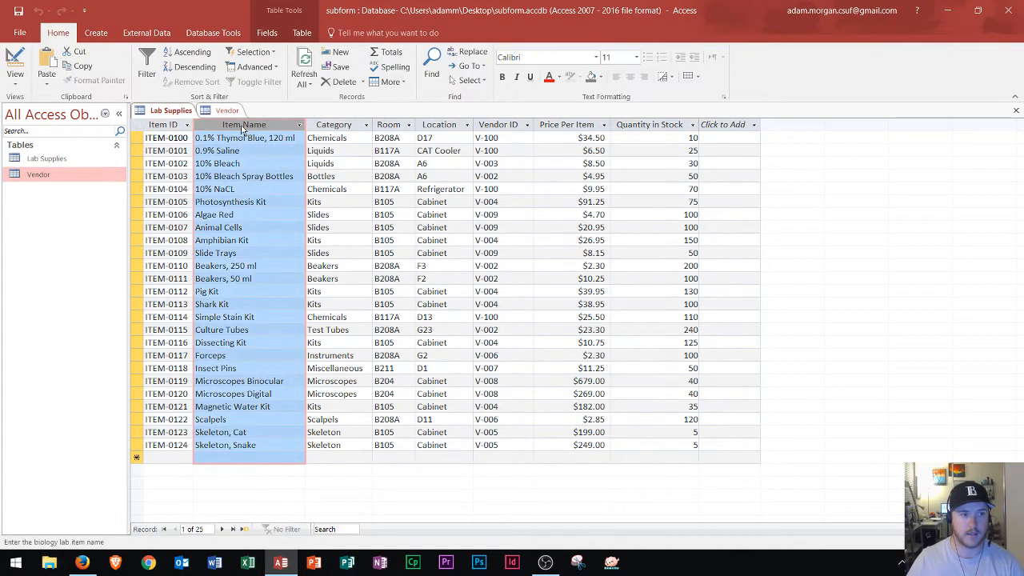
{"action": "left_click", "coordinate": [228, 111]}
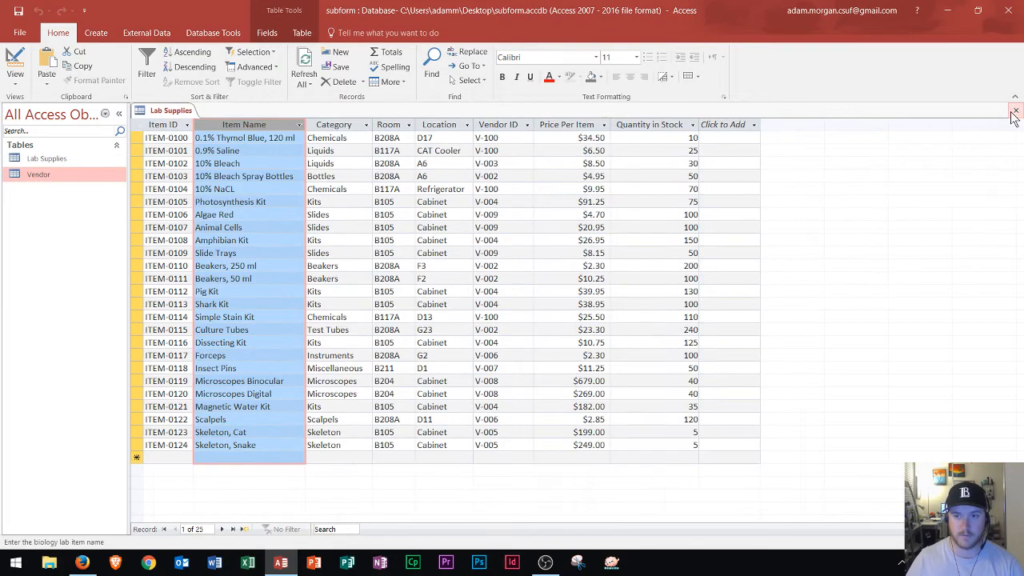
Close the Lab Supplies table and show the Create ribbon commands.
{"action": "left_click", "coordinate": [1016, 110]}
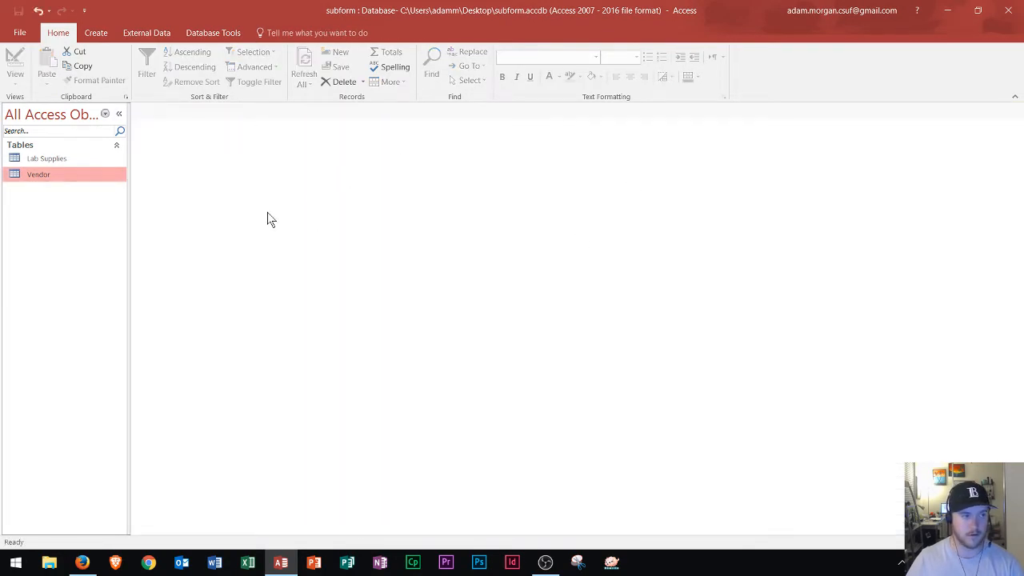
{"action": "left_click", "coordinate": [95, 33]}
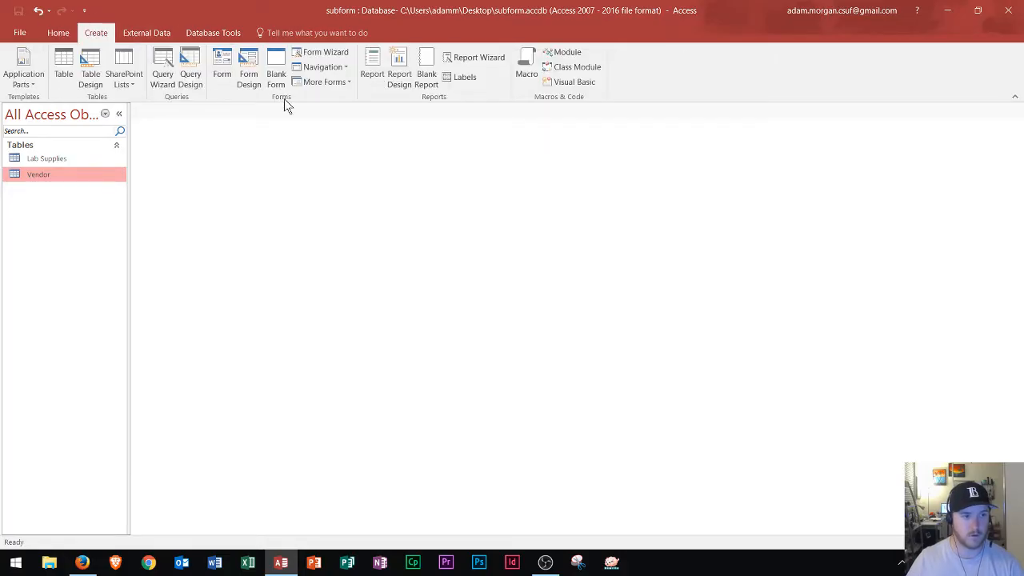
{"action": "mouse_move", "coordinate": [324, 52]}
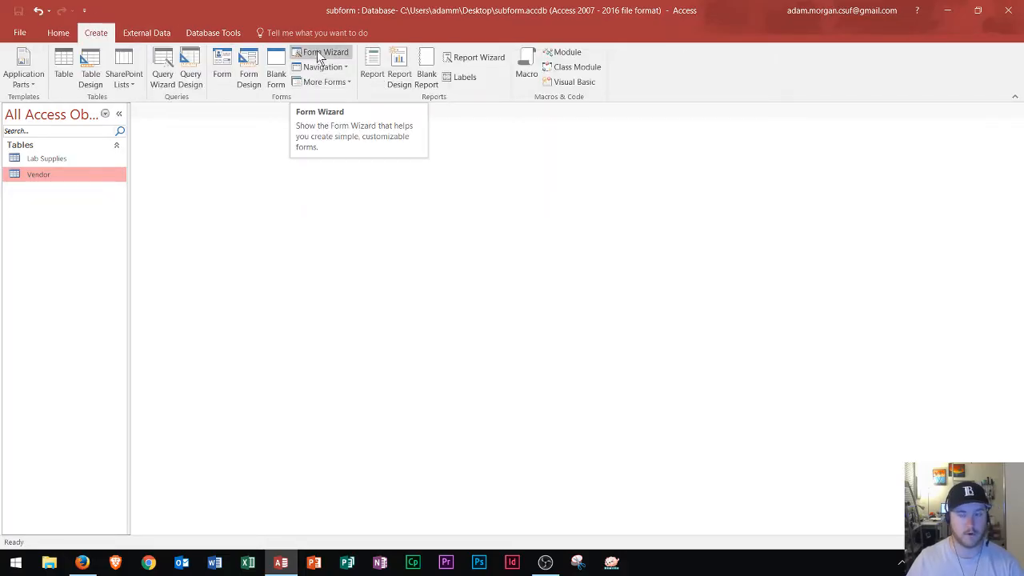
In the Form Wizard, add Vendor ID, Vendor Name, and Lab Supplies' Item ID and Item Name.
{"action": "left_click", "coordinate": [324, 52]}
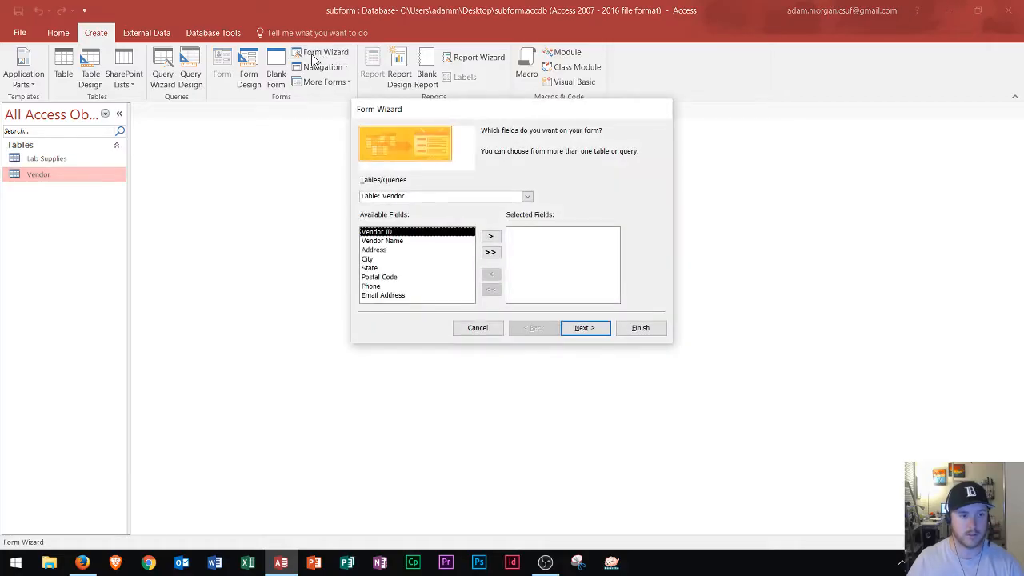
{"action": "mouse_move", "coordinate": [404, 118]}
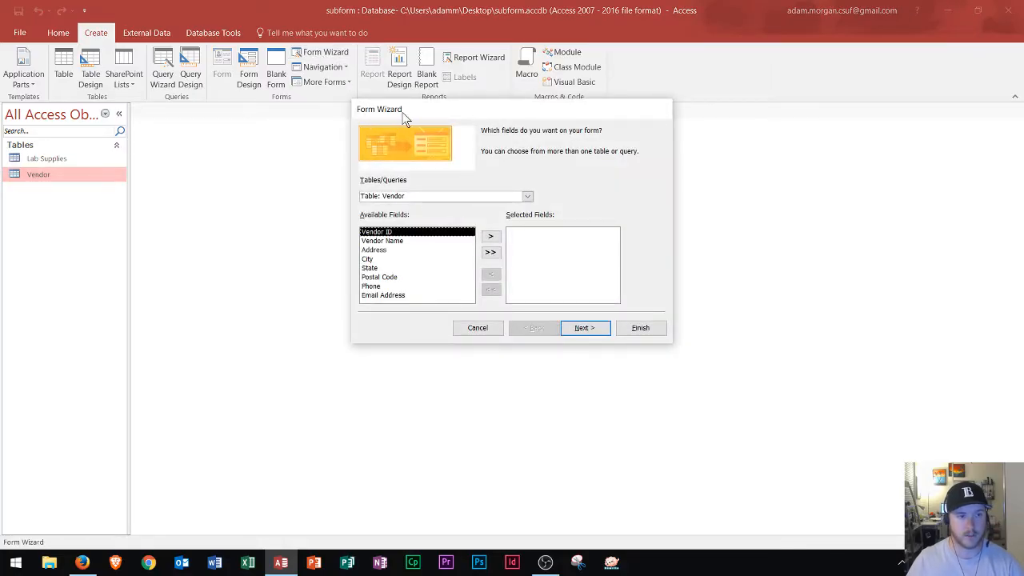
{"action": "mouse_move", "coordinate": [540, 195]}
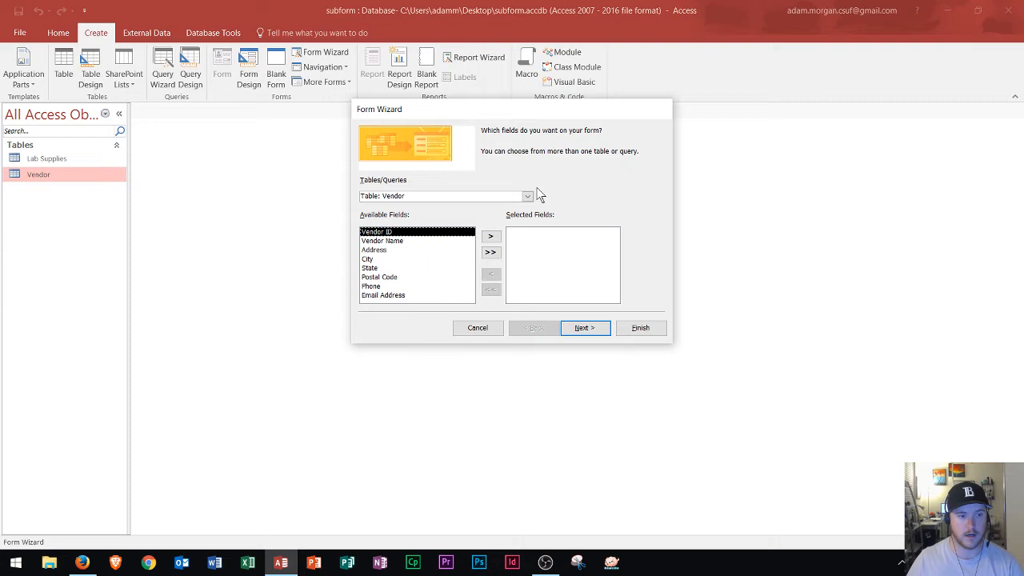
{"action": "left_click", "coordinate": [526, 196]}
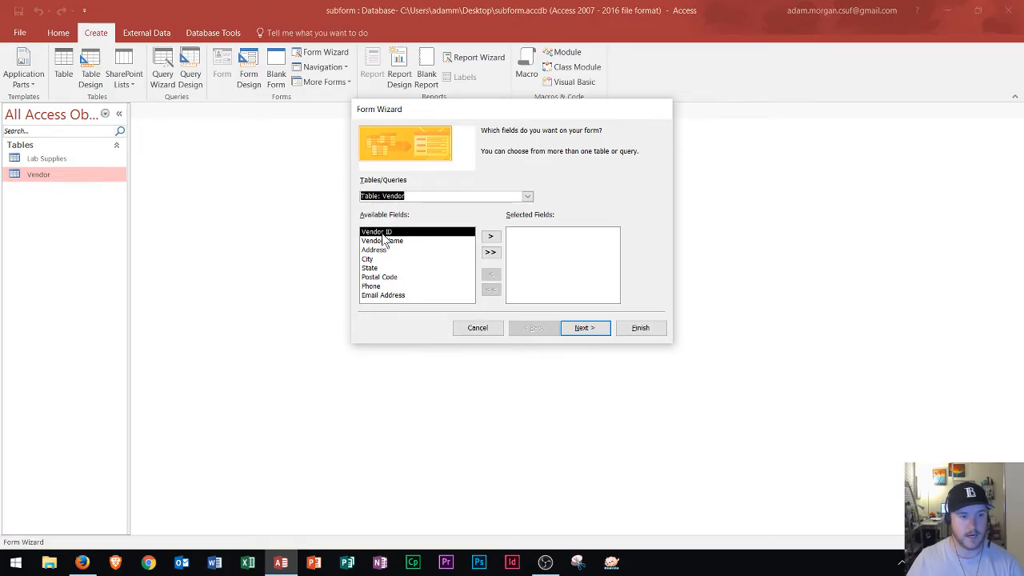
{"action": "left_click", "coordinate": [491, 236]}
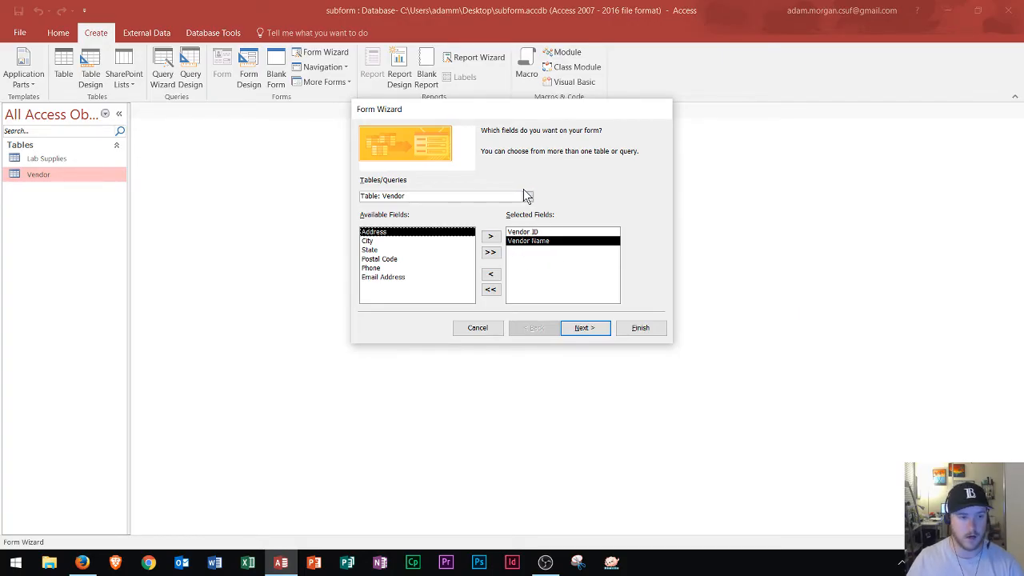
{"action": "left_click", "coordinate": [527, 196]}
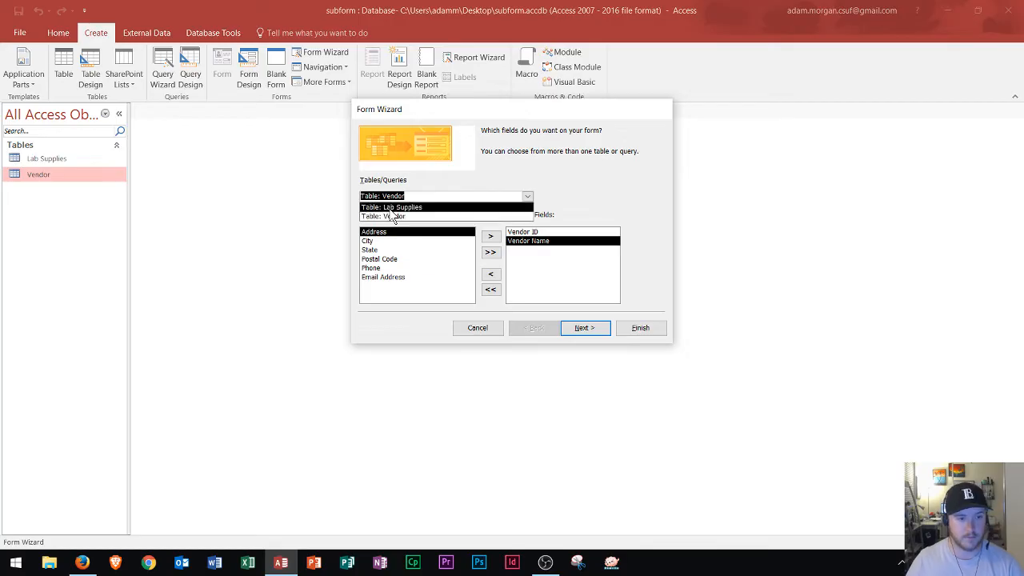
{"action": "left_click", "coordinate": [401, 207]}
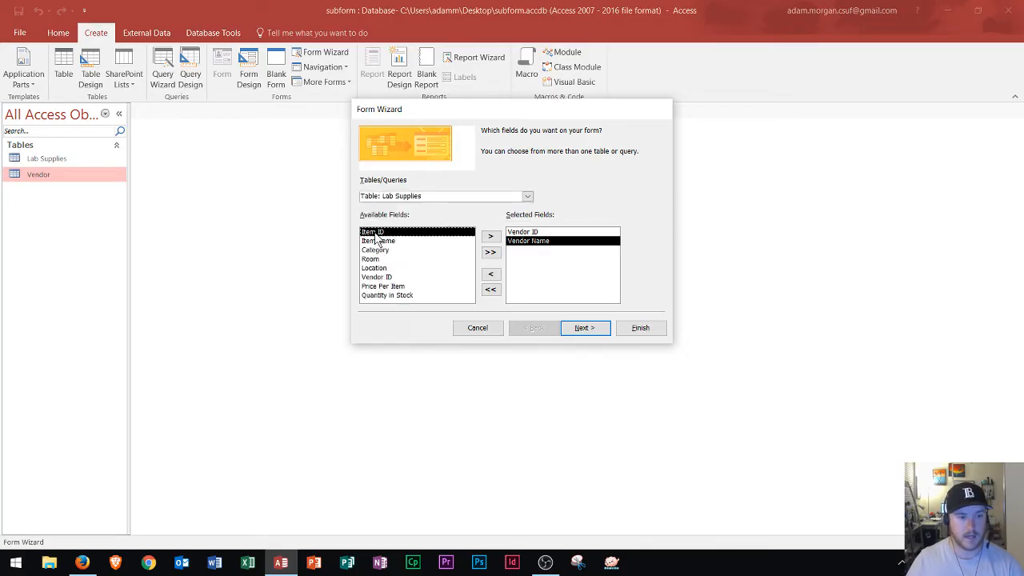
{"action": "left_click", "coordinate": [491, 236]}
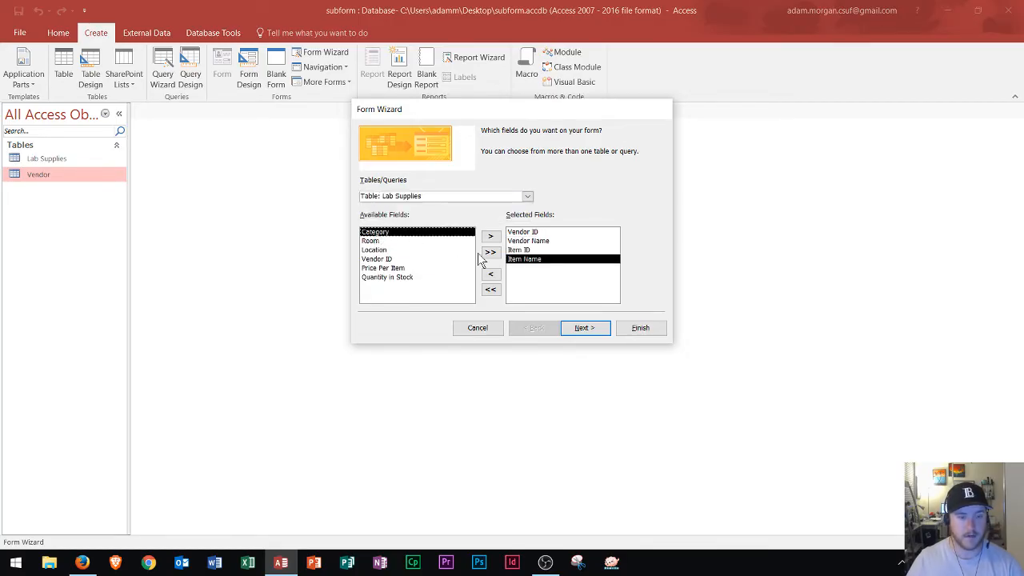
{"action": "mouse_move", "coordinate": [588, 220]}
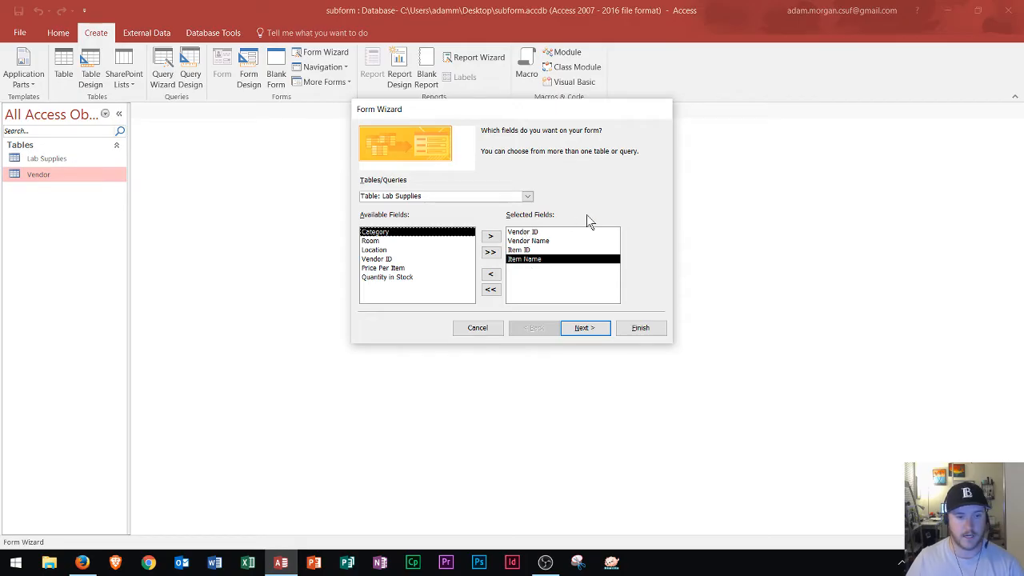
{"action": "mouse_move", "coordinate": [535, 249]}
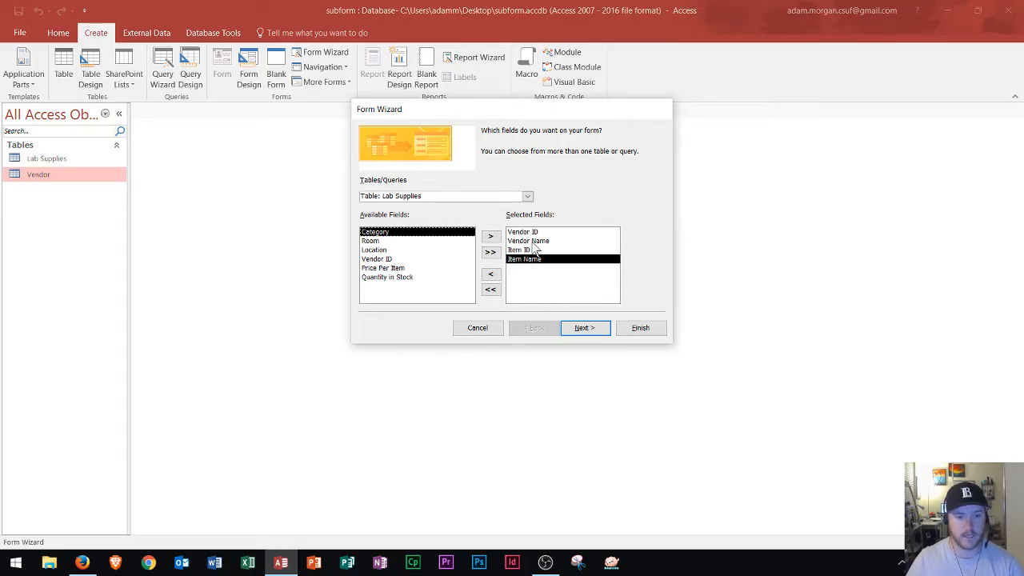
{"action": "left_click", "coordinate": [584, 327]}
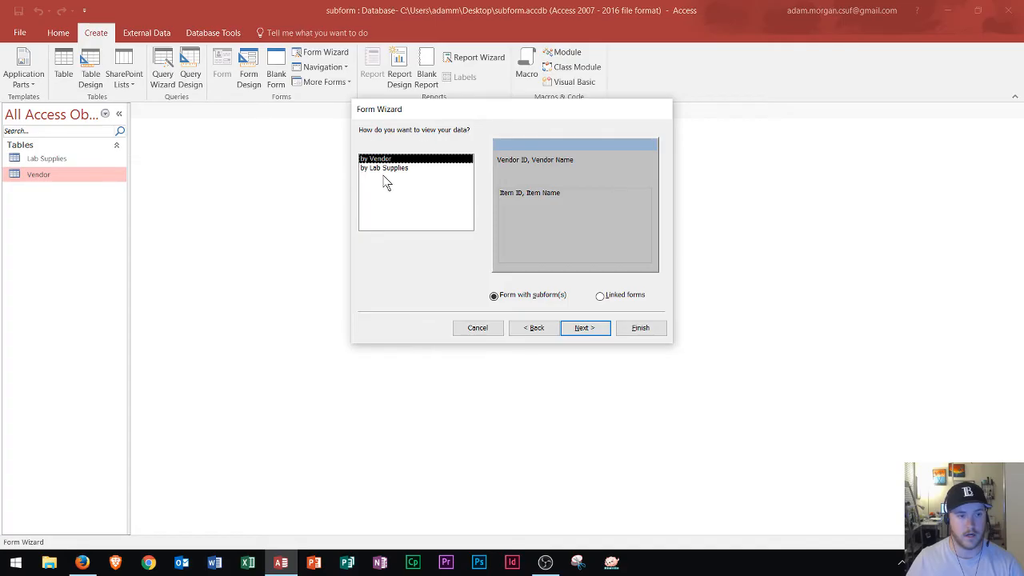
{"action": "mouse_move", "coordinate": [388, 169]}
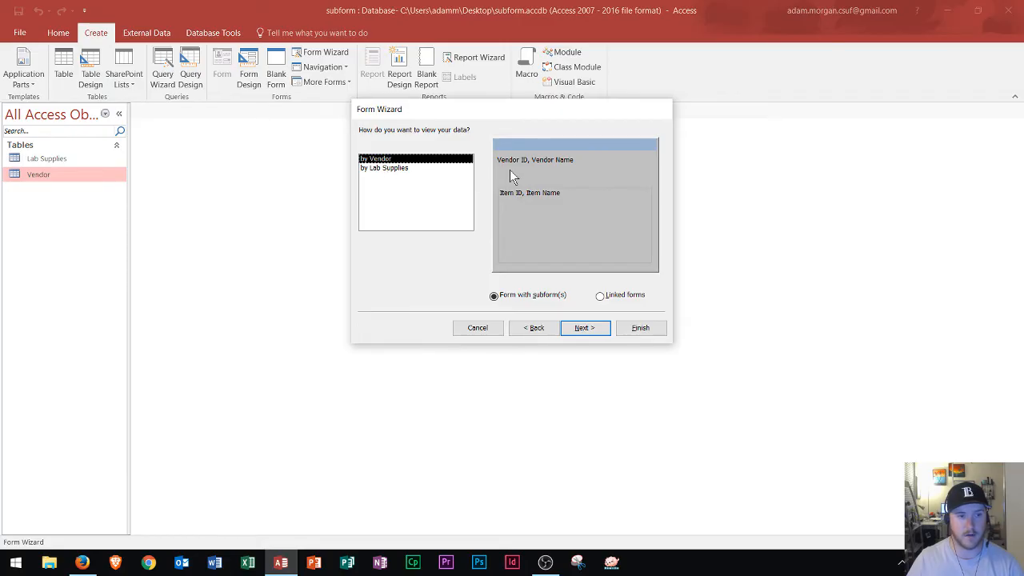
{"action": "mouse_move", "coordinate": [584, 210]}
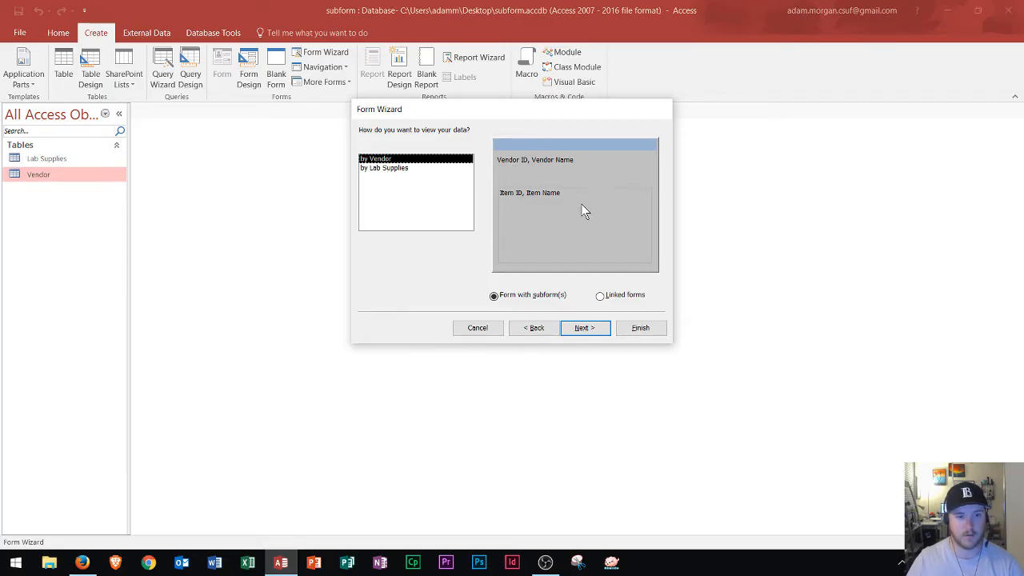
{"action": "mouse_move", "coordinate": [560, 216]}
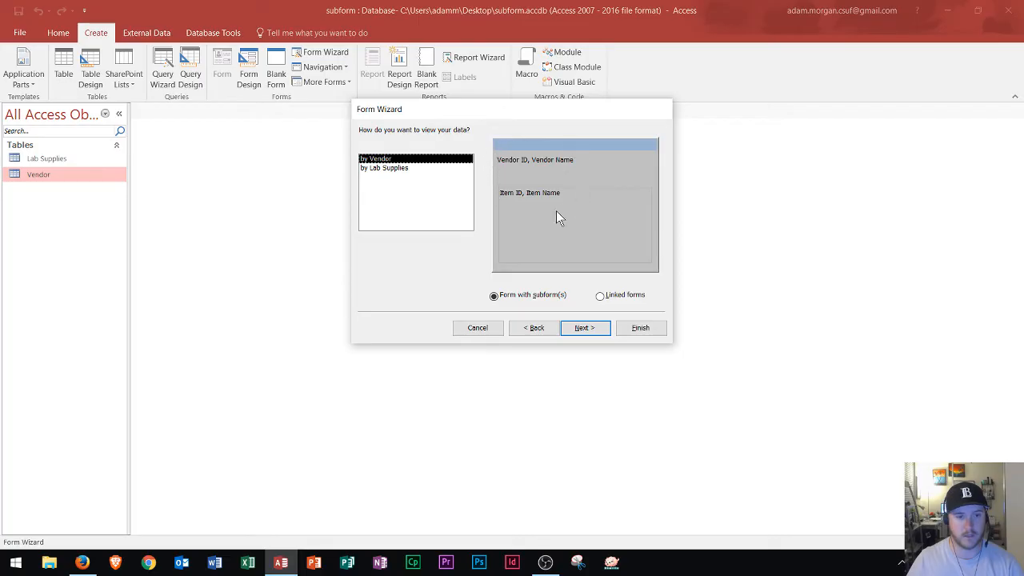
{"action": "mouse_move", "coordinate": [550, 166]}
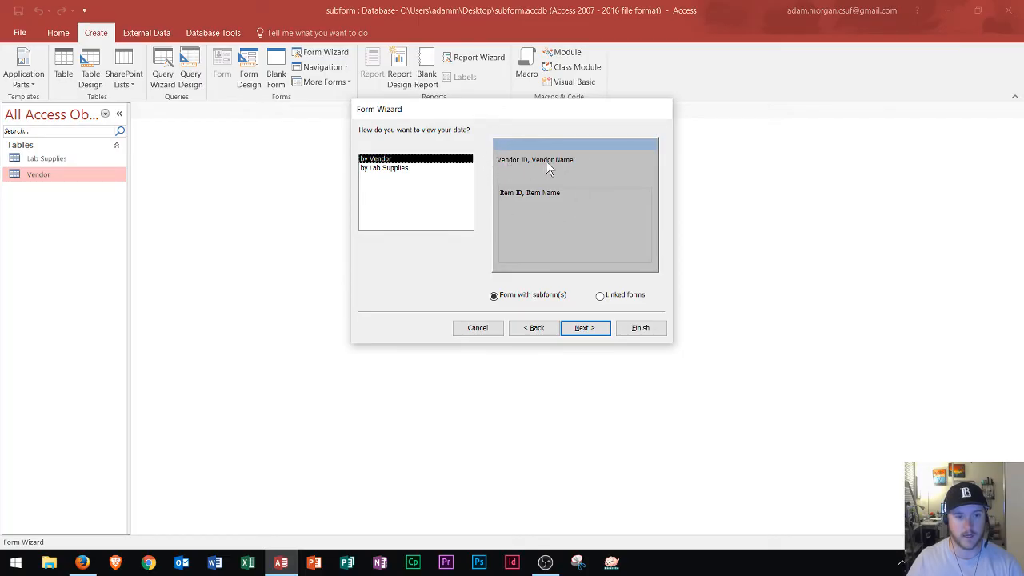
{"action": "mouse_move", "coordinate": [508, 204]}
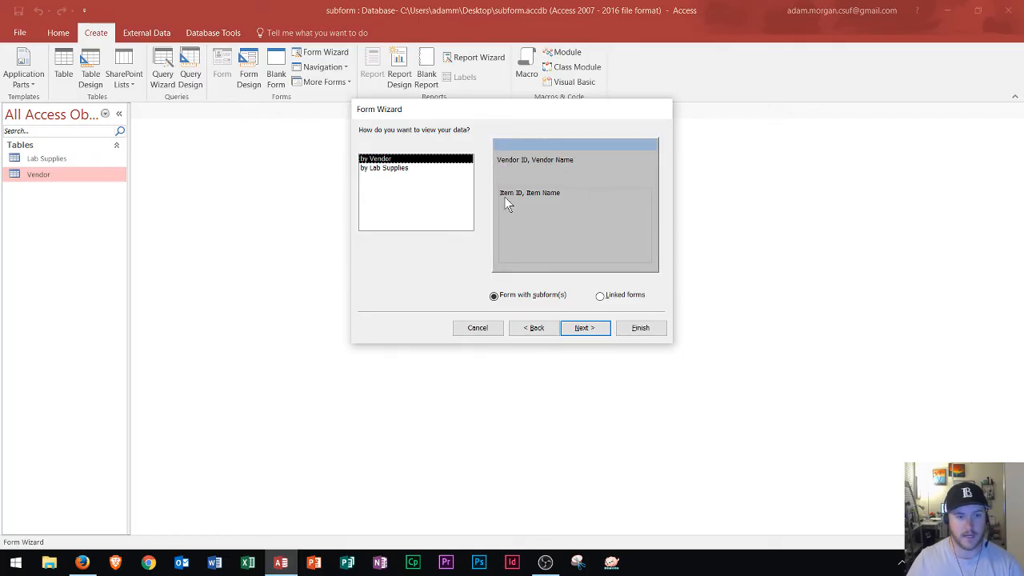
View data by Vendor as a form with subform, then advance to subform layout.
{"action": "left_click", "coordinate": [385, 168]}
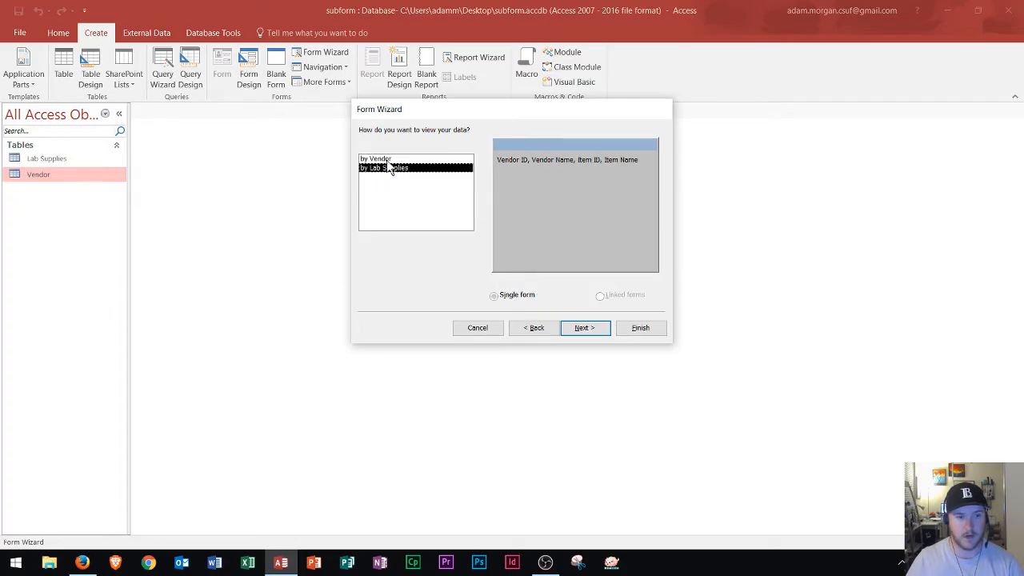
{"action": "left_click", "coordinate": [375, 158]}
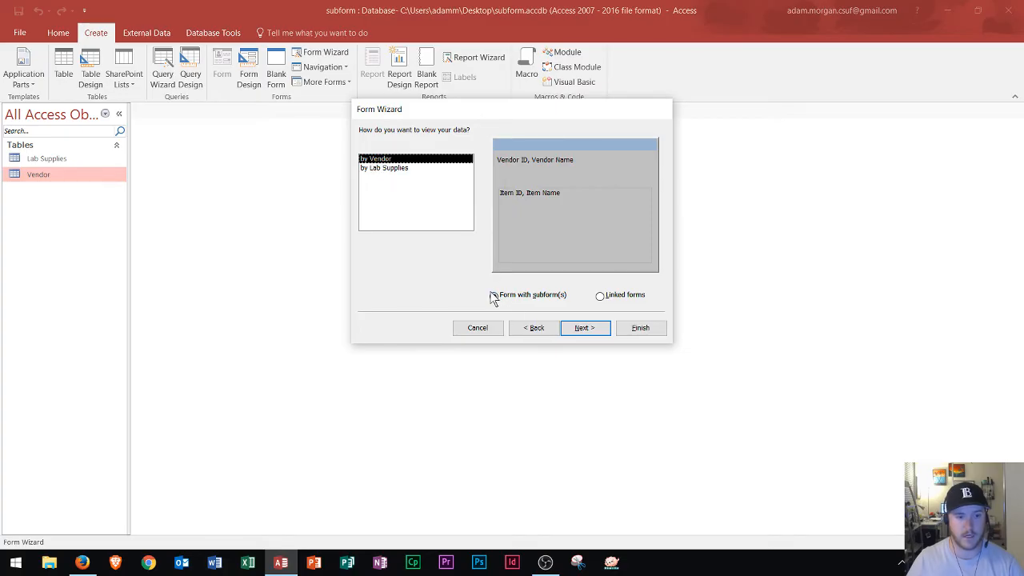
{"action": "left_click", "coordinate": [494, 296]}
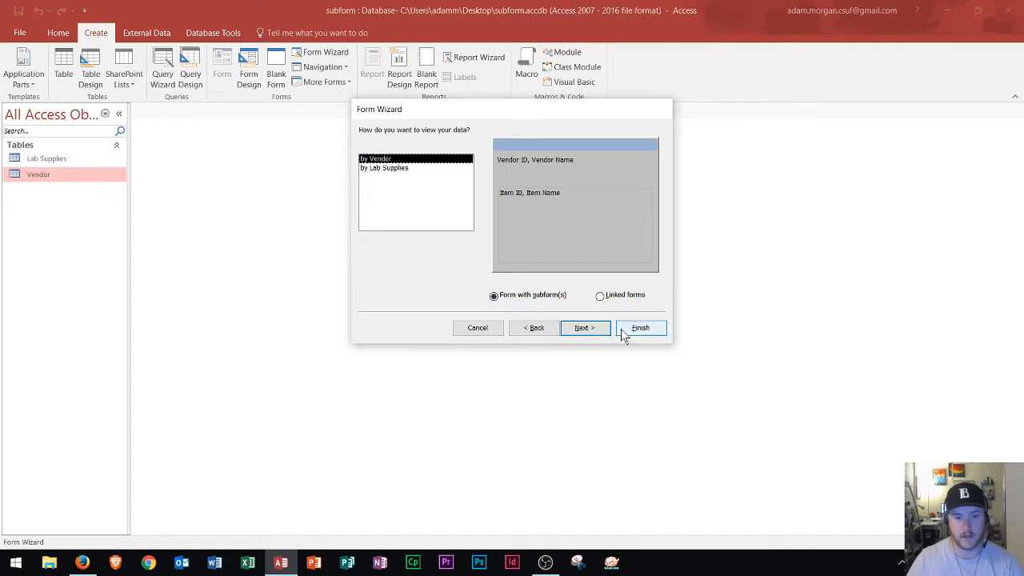
{"action": "left_click", "coordinate": [584, 327]}
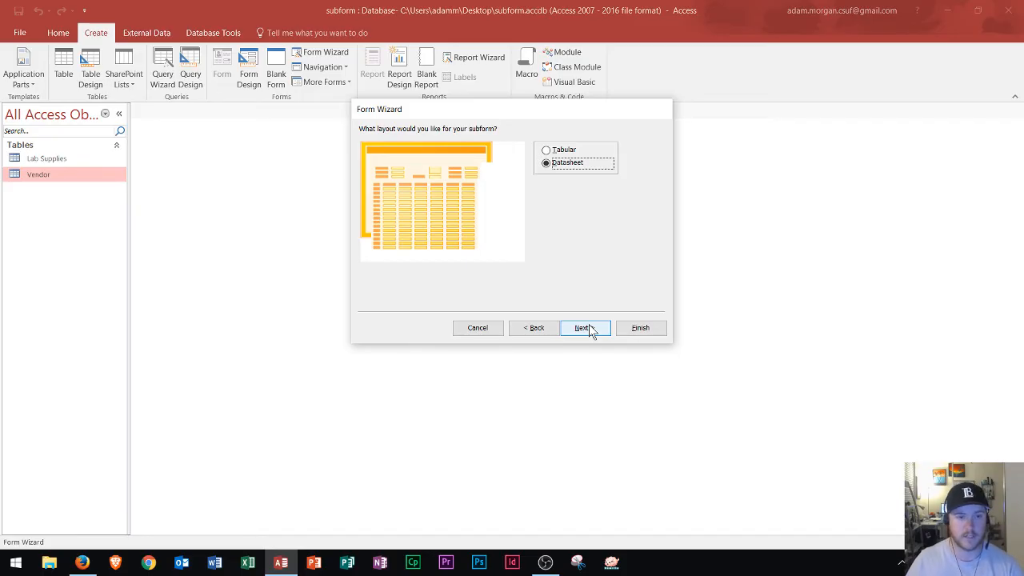
Keep the Datasheet layout and finish with titles Vendor and Lab Supplies Subform.
{"action": "left_click", "coordinate": [581, 327]}
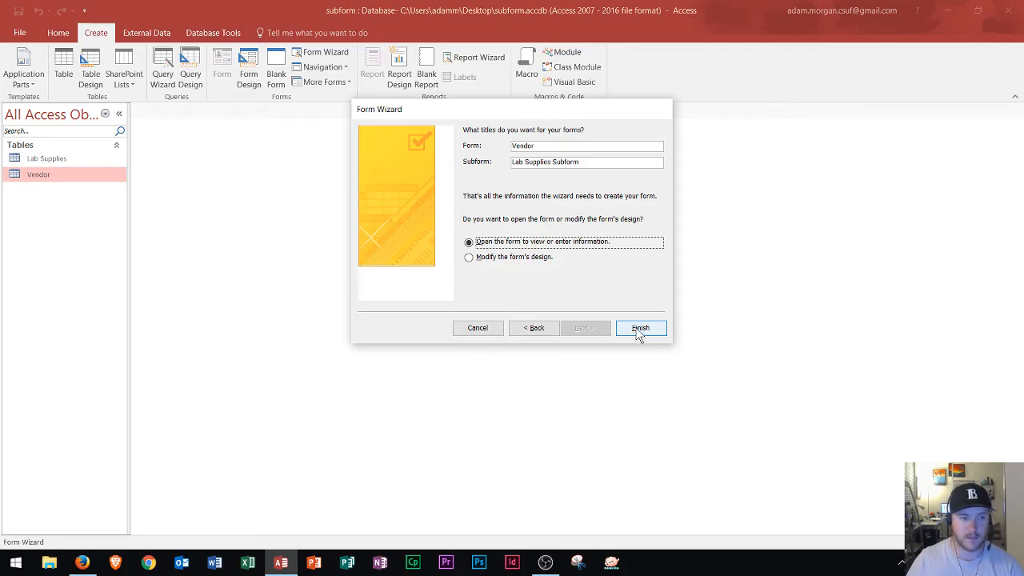
{"action": "left_click", "coordinate": [640, 328]}
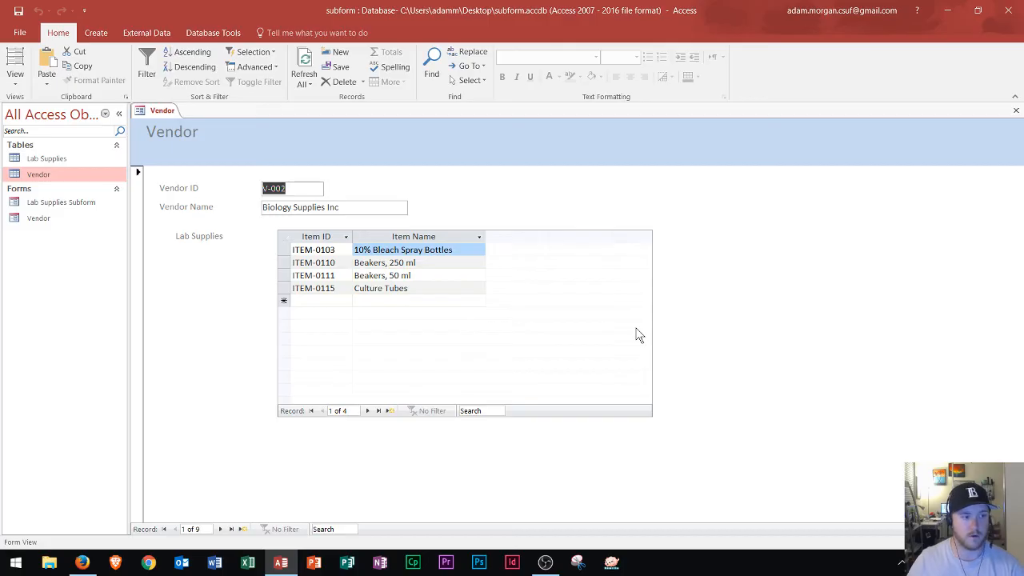
Page through vendor records to Science Kits for Labs, record 3 of 9.
{"action": "left_click", "coordinate": [62, 202]}
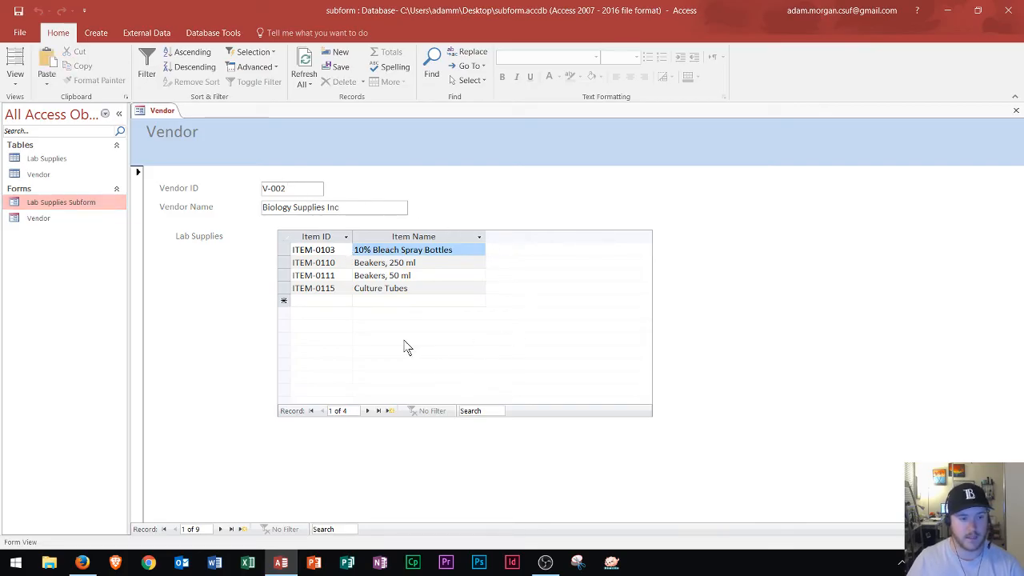
{"action": "left_click", "coordinate": [312, 263]}
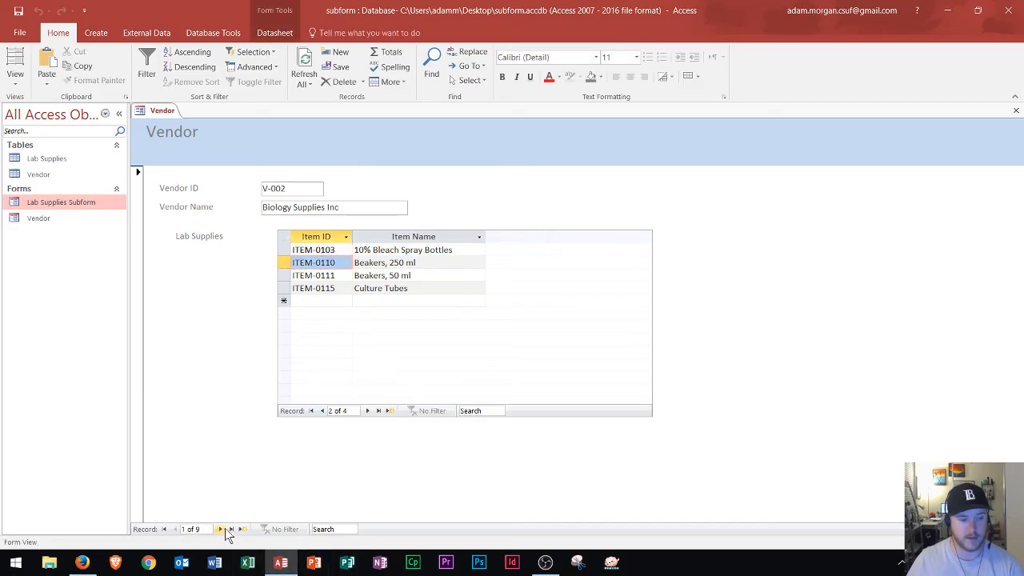
{"action": "left_click", "coordinate": [220, 529]}
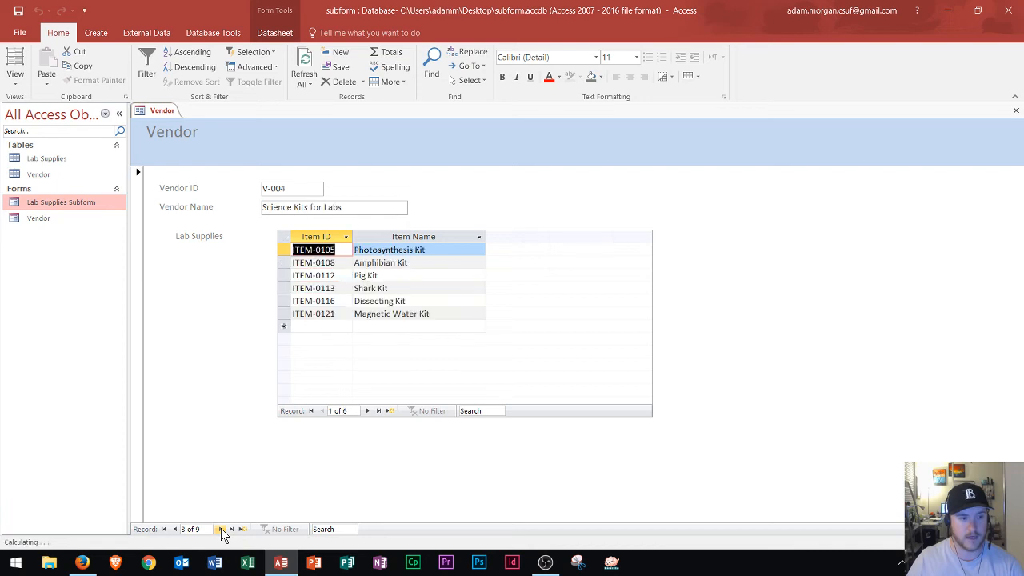